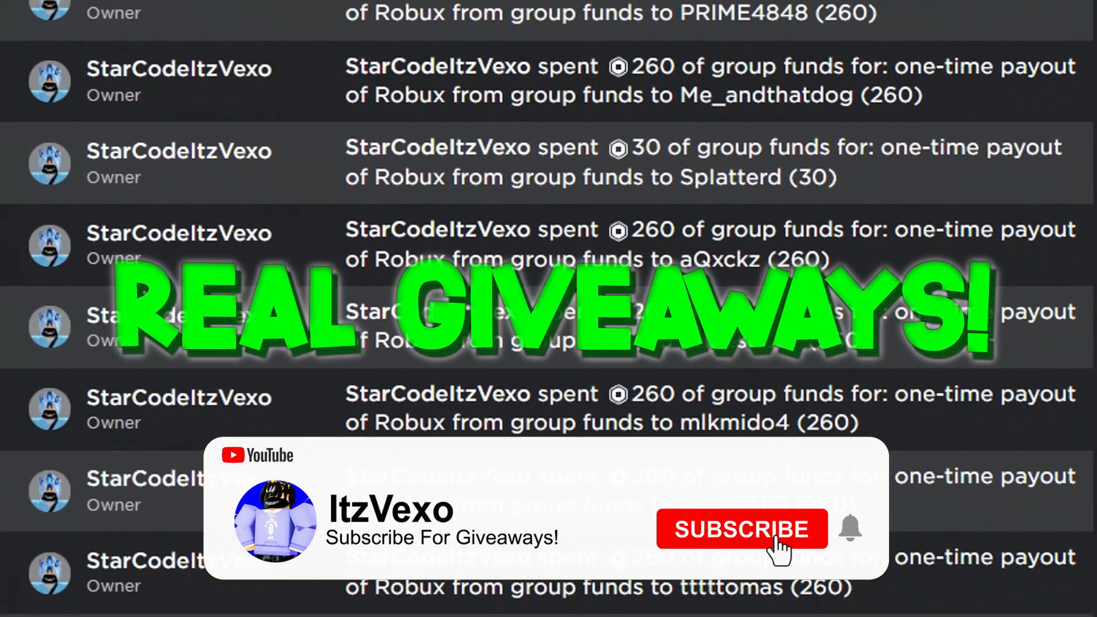
- Browse the Titles list and bring up the in-game shop of gem packs and passes
click(743, 530)
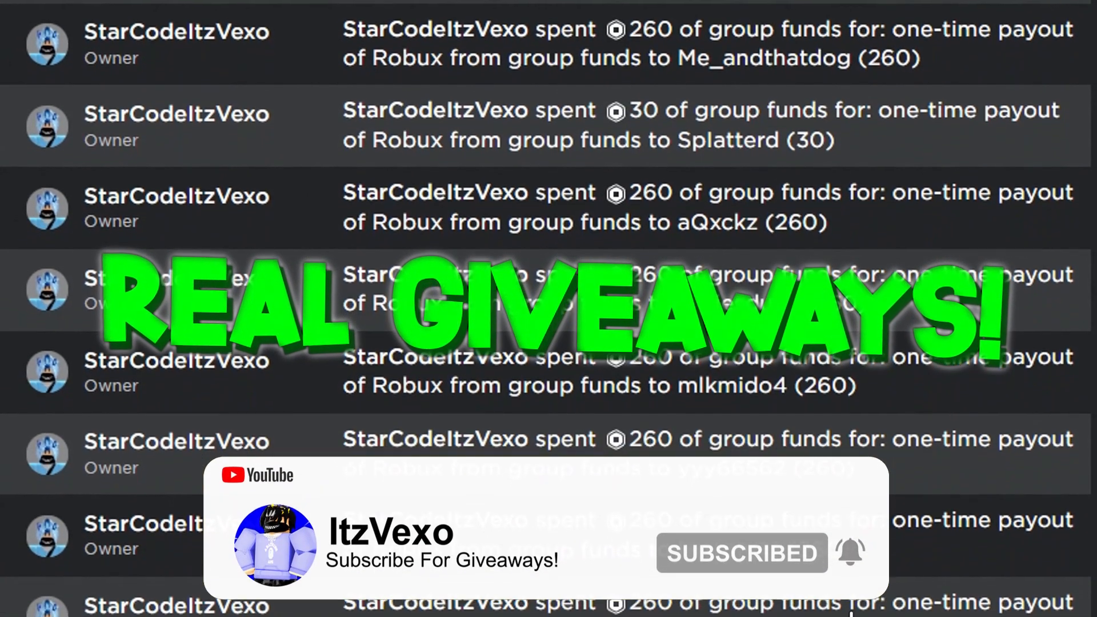
scroll(down, 3)
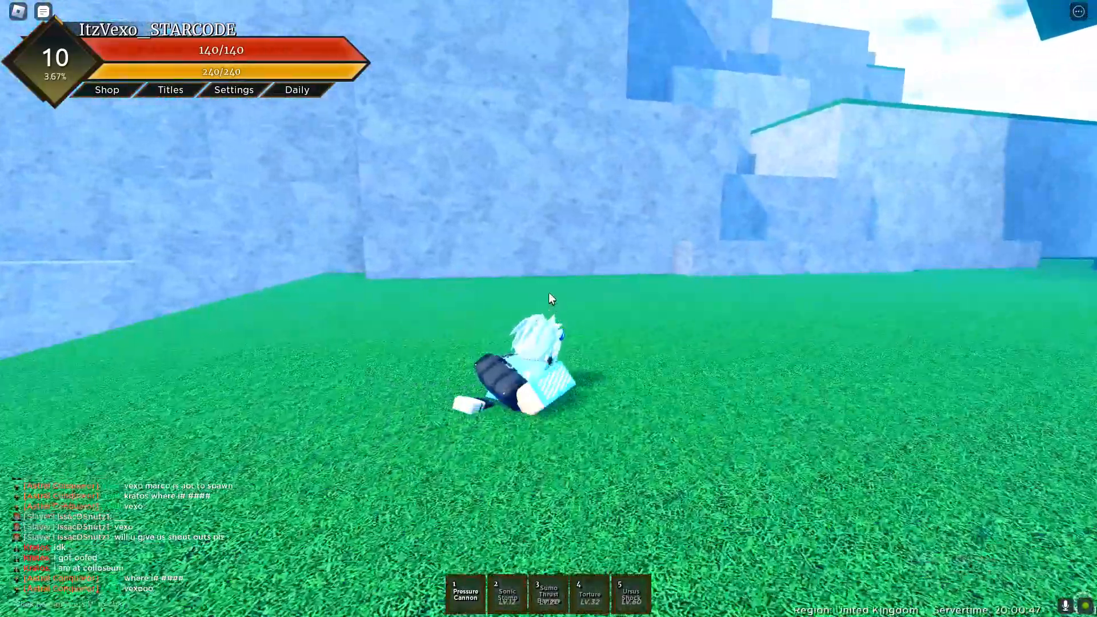
click(169, 89)
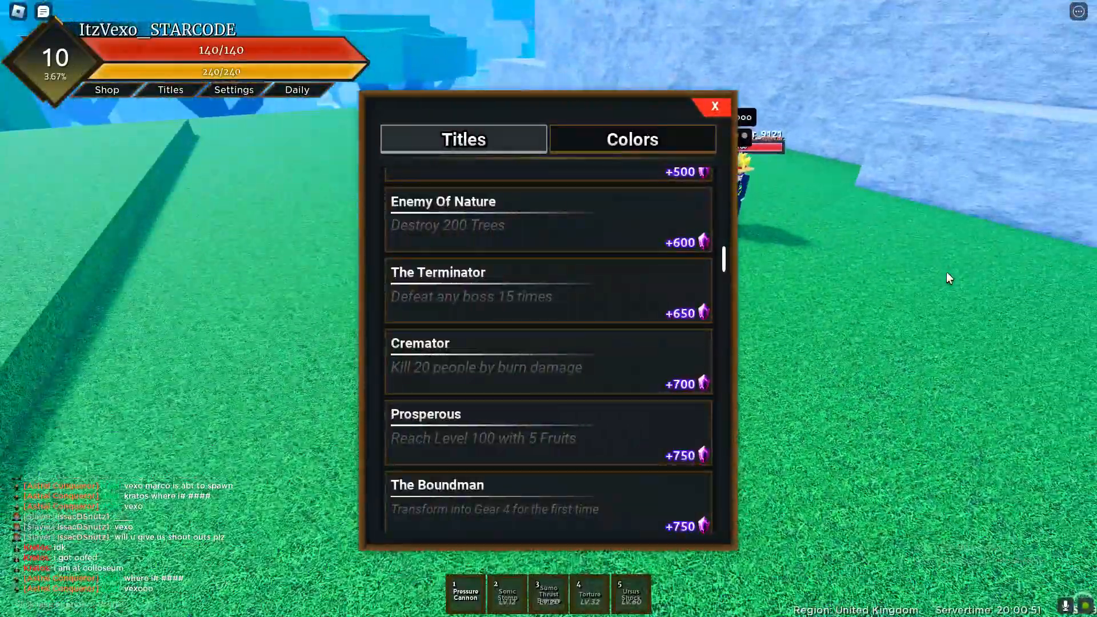
click(633, 138)
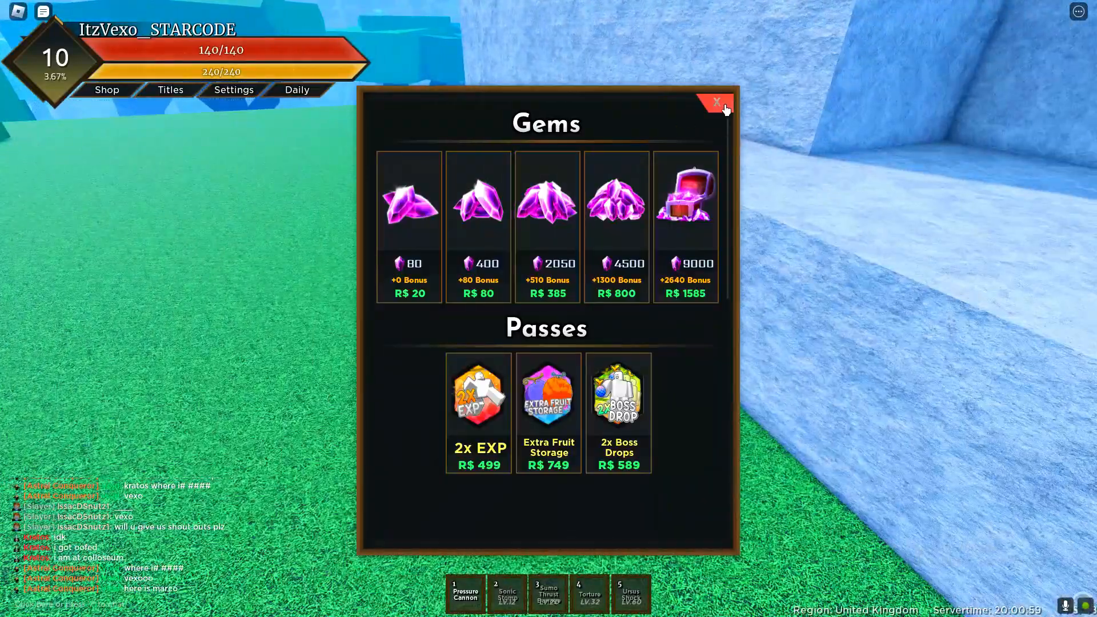
- Close the shop panel, reopen the Shop, and close it again
click(714, 102)
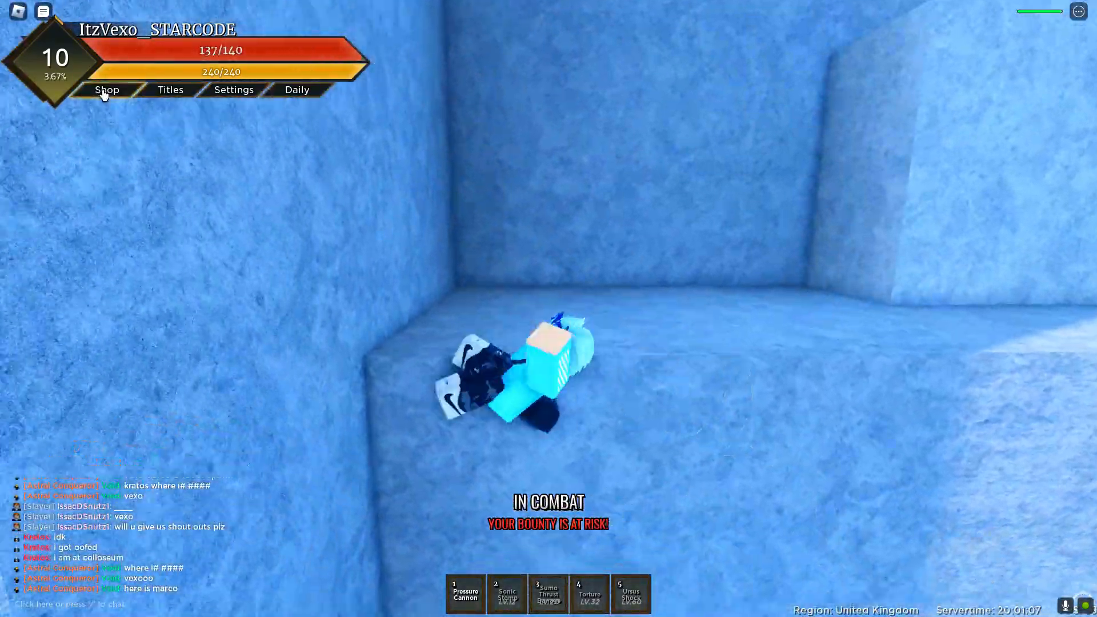
click(107, 89)
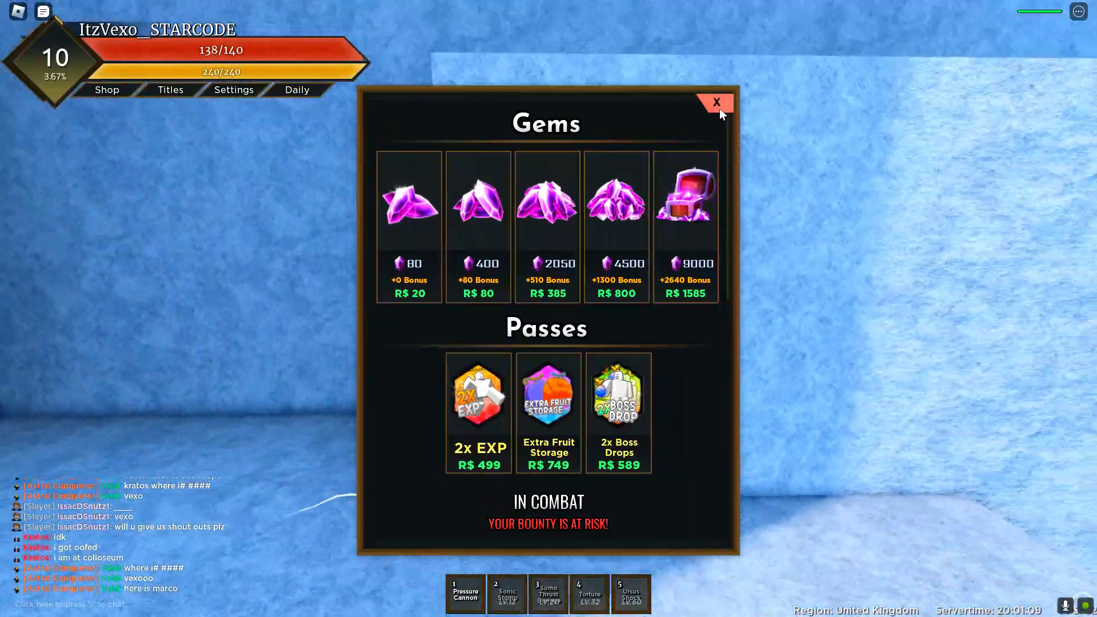
click(716, 103)
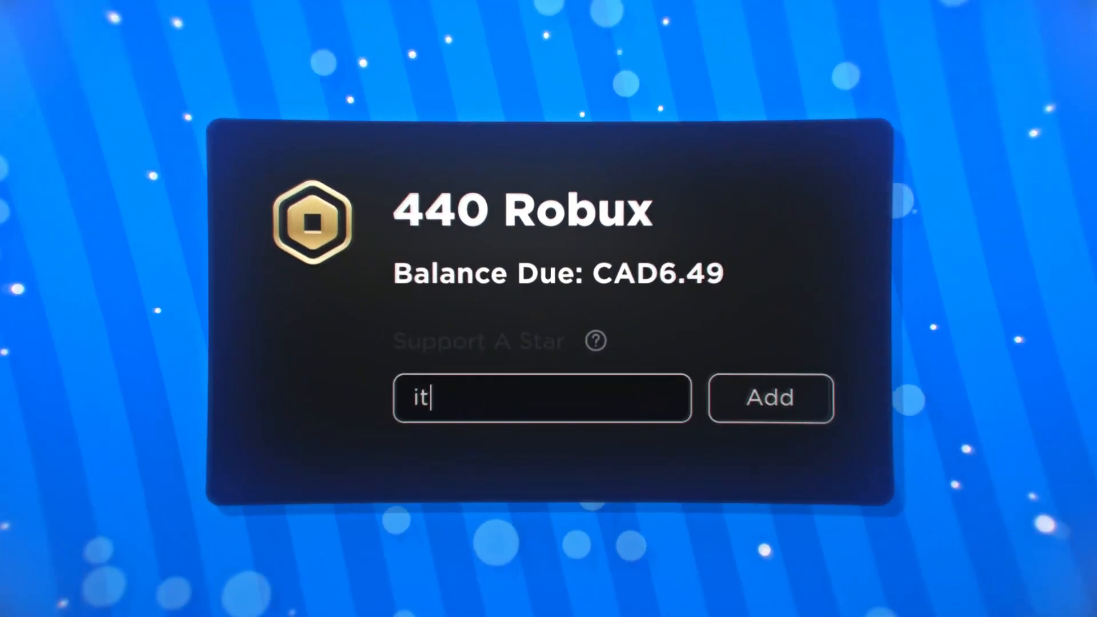
- Select the Support A Star field on the 440 Robux (CAD6.49) checkout
click(771, 398)
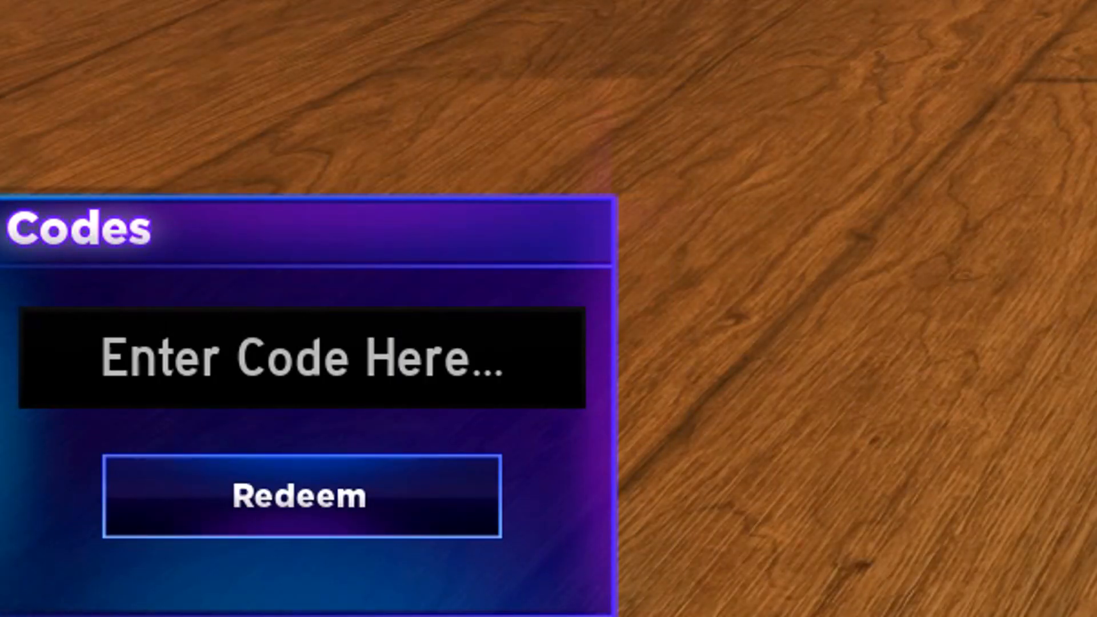
- Enter the promo codes 250QUARTER! and YESSIRBIG200! in the Codes panel for redemption
text(250QUARTER!)
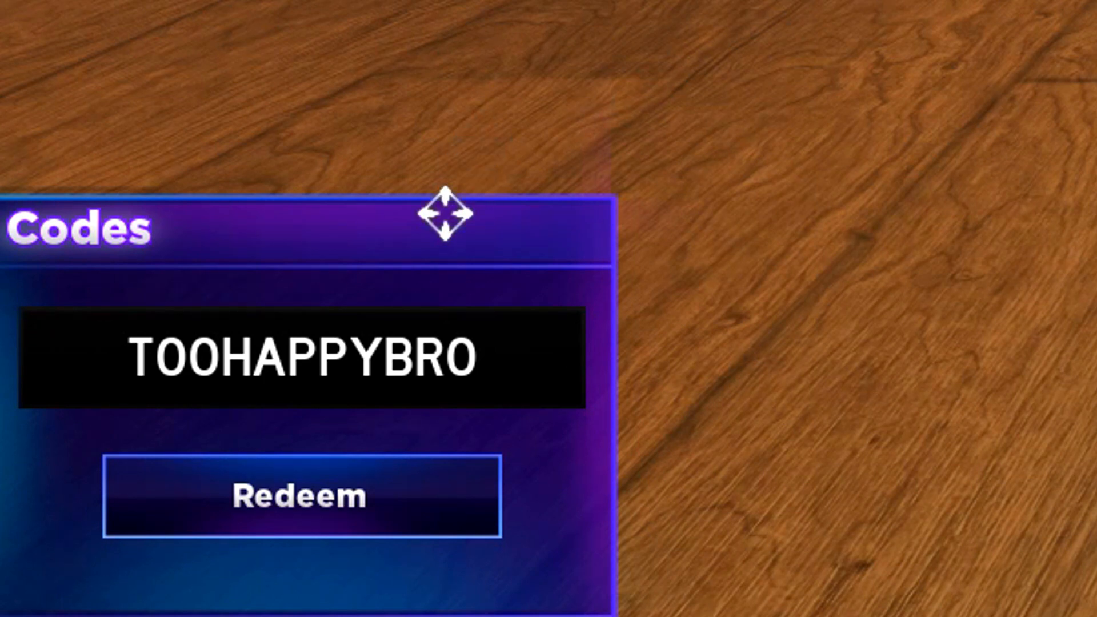
text(YESSIRBIG200!)
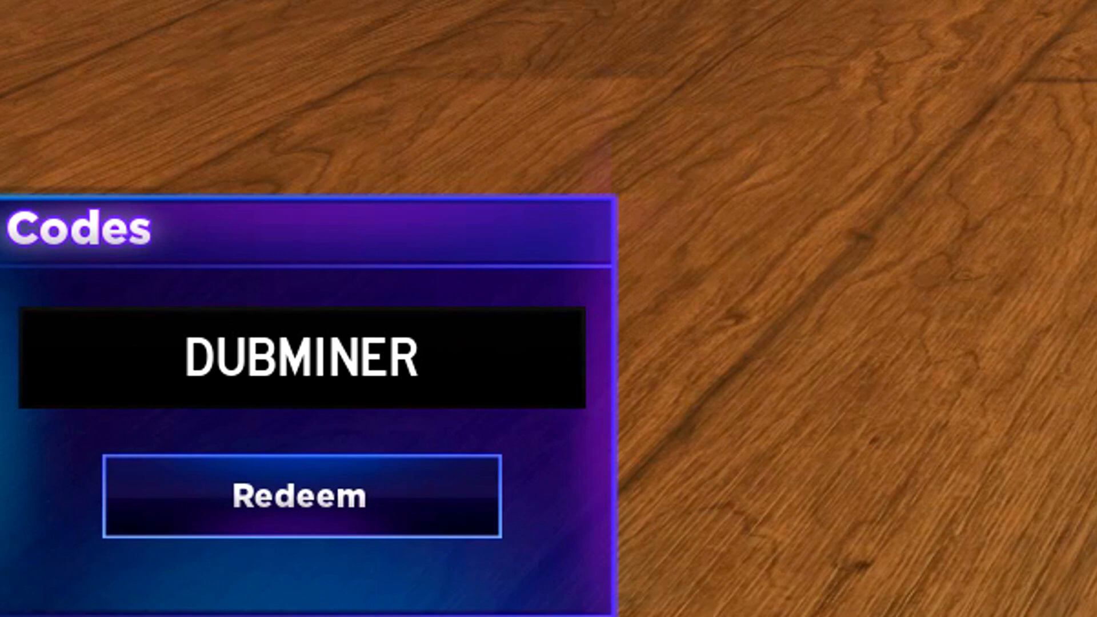
- Redeem the codes CANTSTOP, ITKEEPSCOMING! and SHUTDOWNLUCK one after another
text(CANTSTOP)
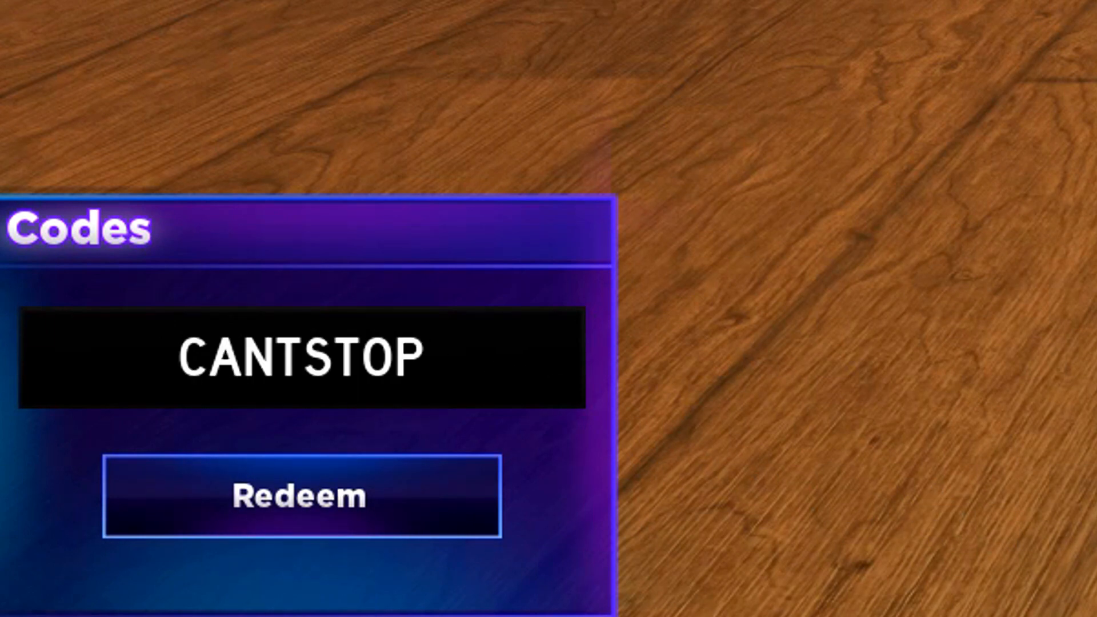
text(ITKEEPSCOMING!)
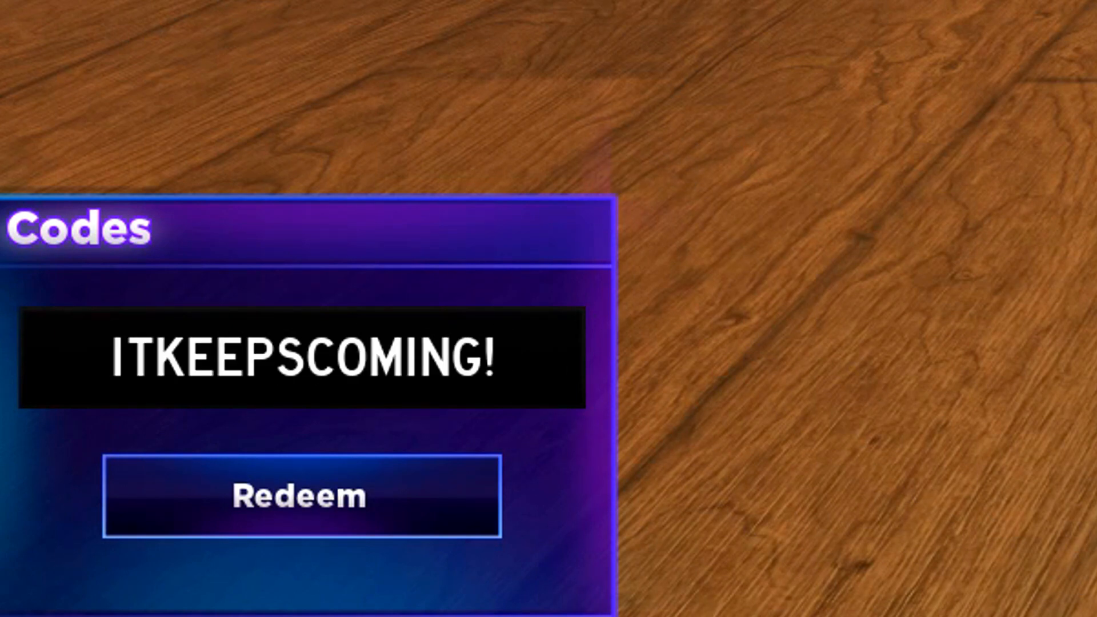
text(SHUTDOWNLUCK)
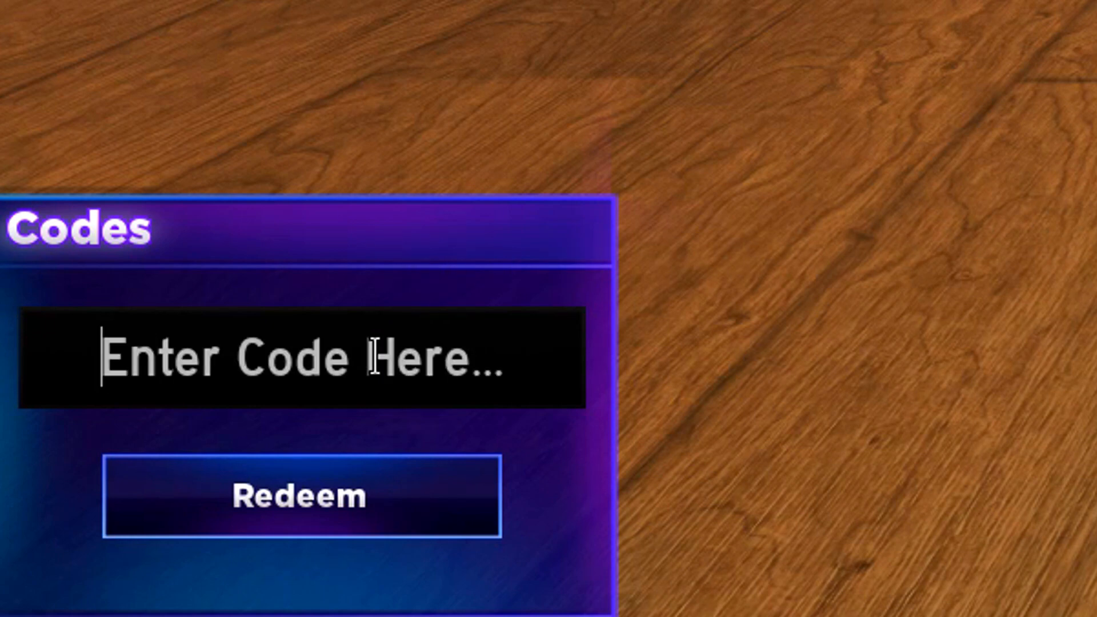
- Enter the promo code FUNNYNUMBER in the Enter Code Here box for redemption
text(FUNNYNUMBER)
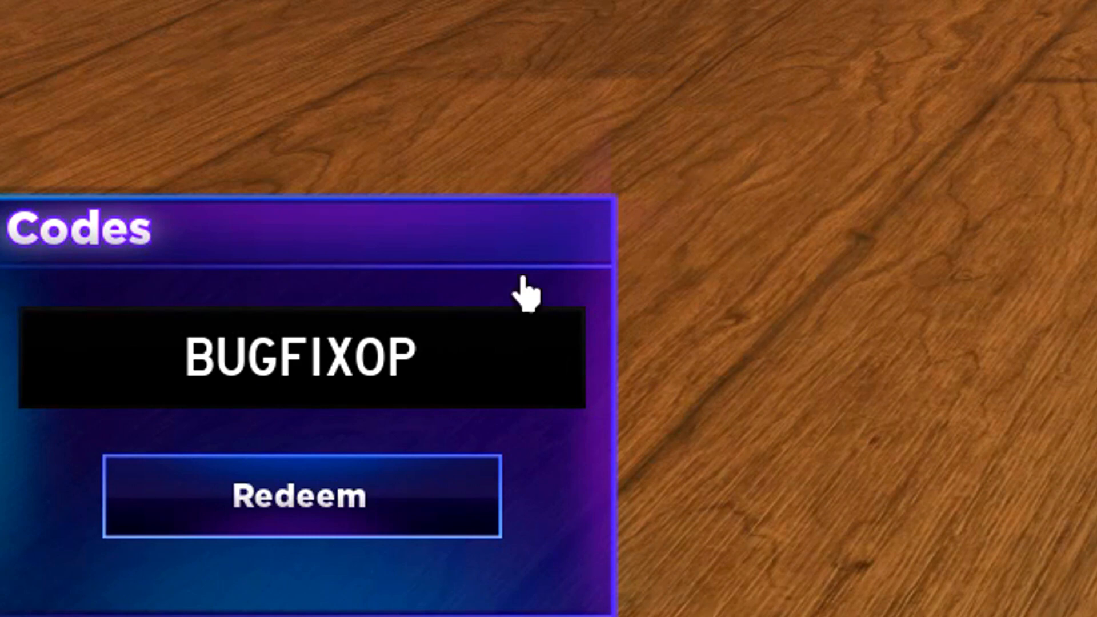
- Redeem the codes 240GASSED, GRATITUDE and YESSIRBIG200! in turn
text(240GASSED)
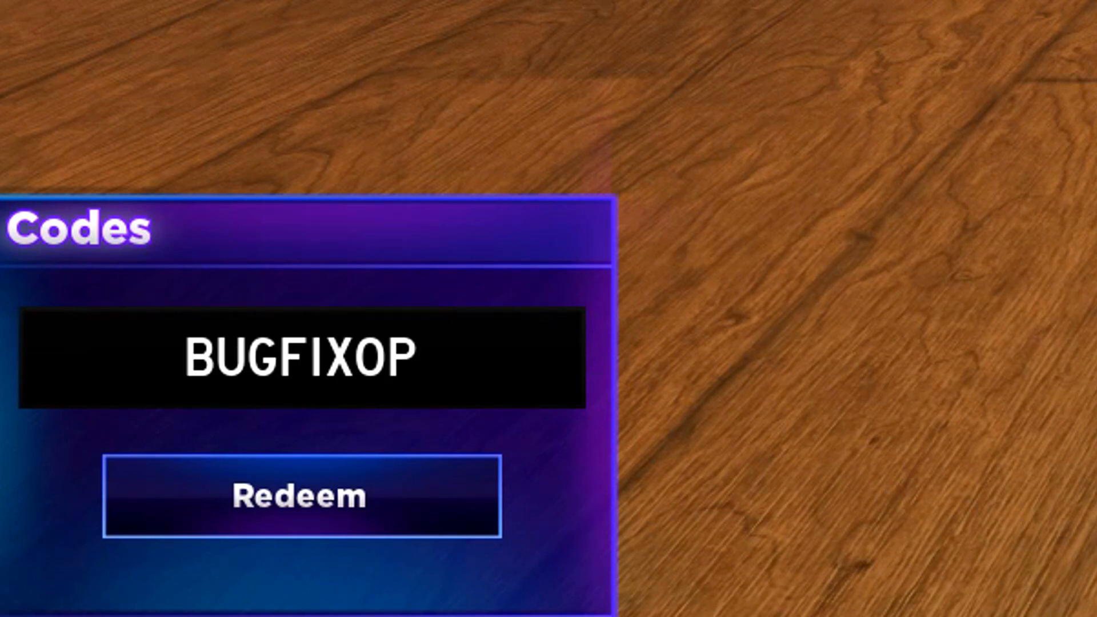
text(GRATITUDE)
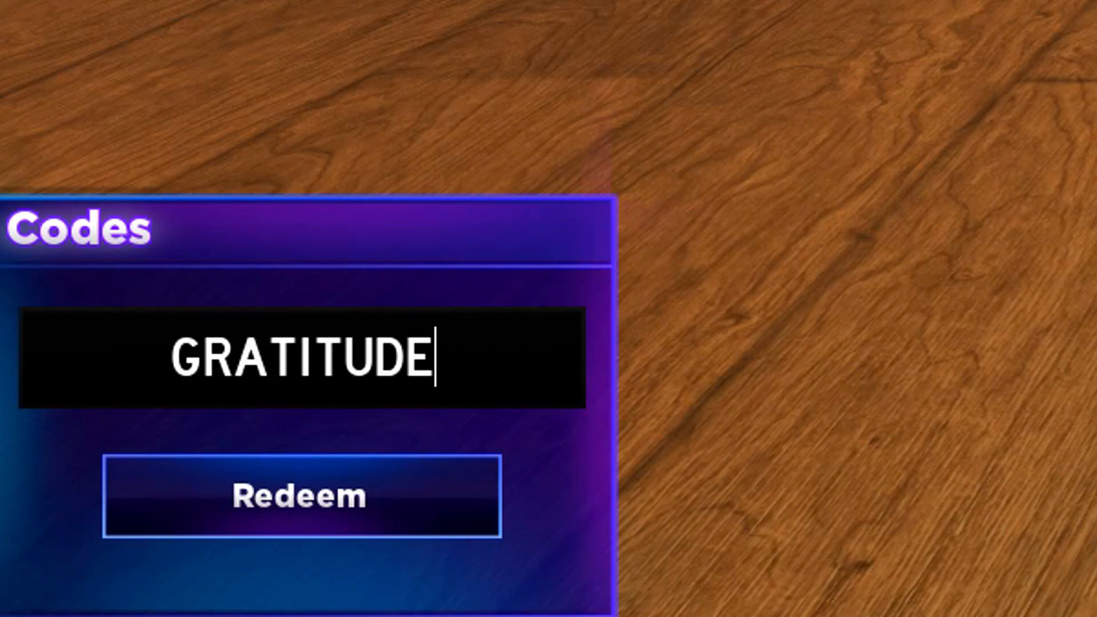
text(YESSIRBIG200!)
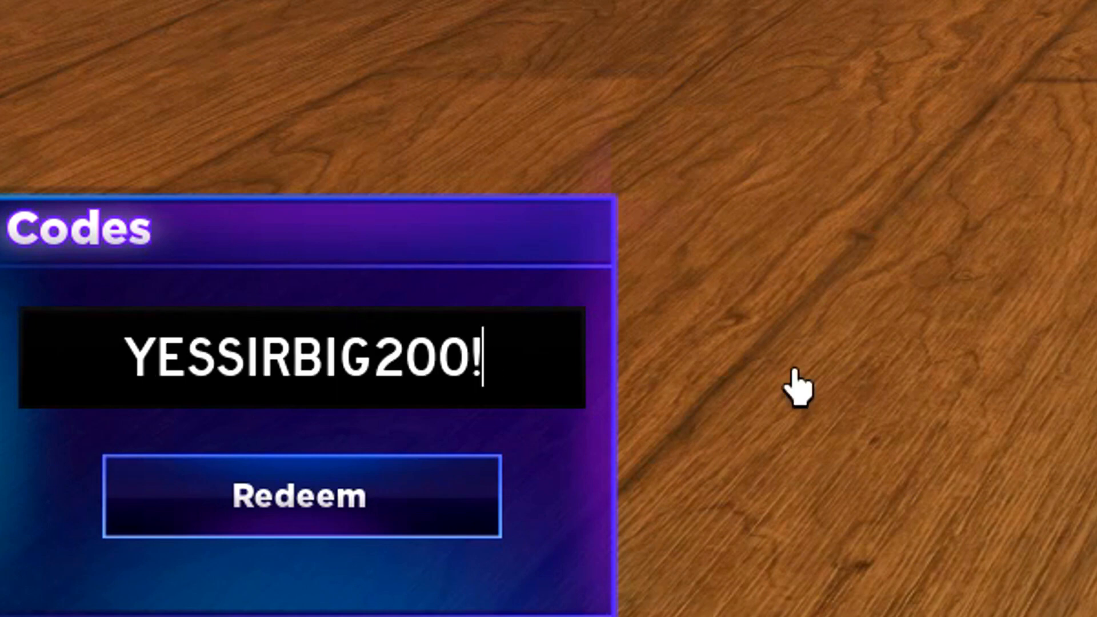